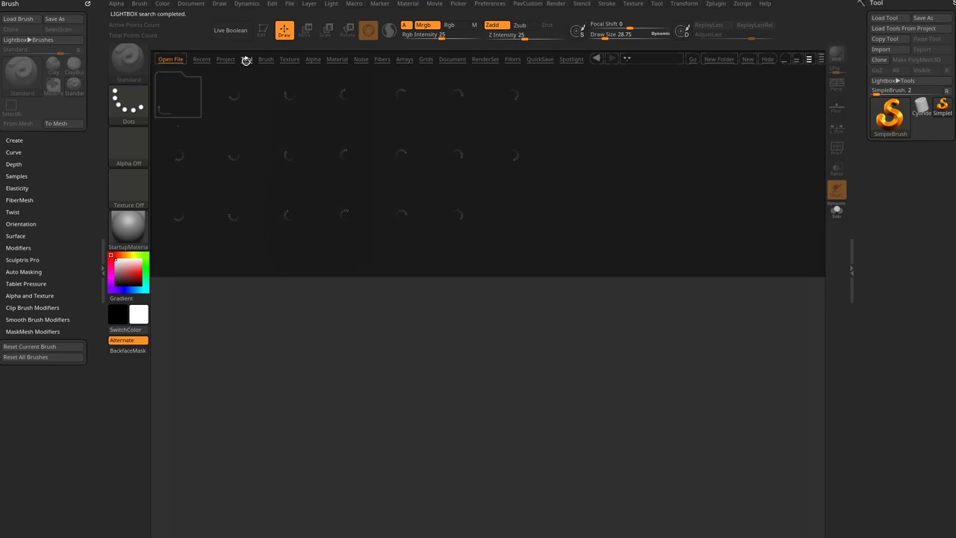
Select the Project tab in Lightbox to locate the DemoHead file.
left_click(889, 108)
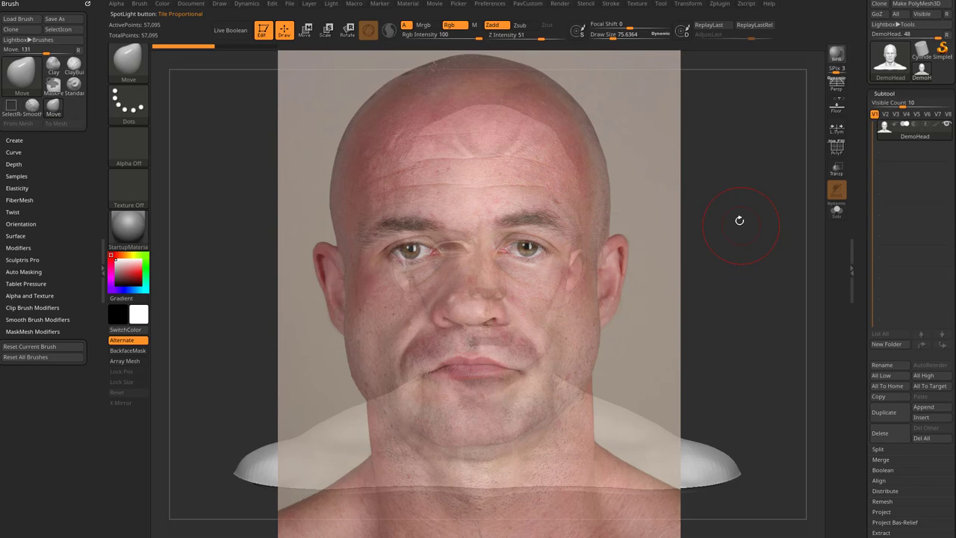
Drag the translucent face photo in Spotlight to fit it over the DemoHead.
left_click_drag(740, 220, 601, 179)
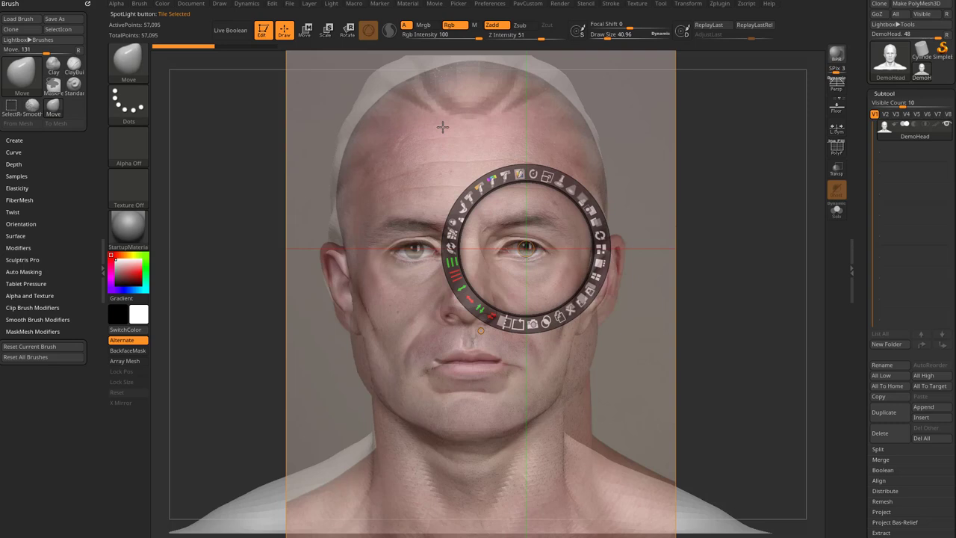
Pick a brush from the left shelf to reshape the head's brow, nose and jaw.
left_click(116, 273)
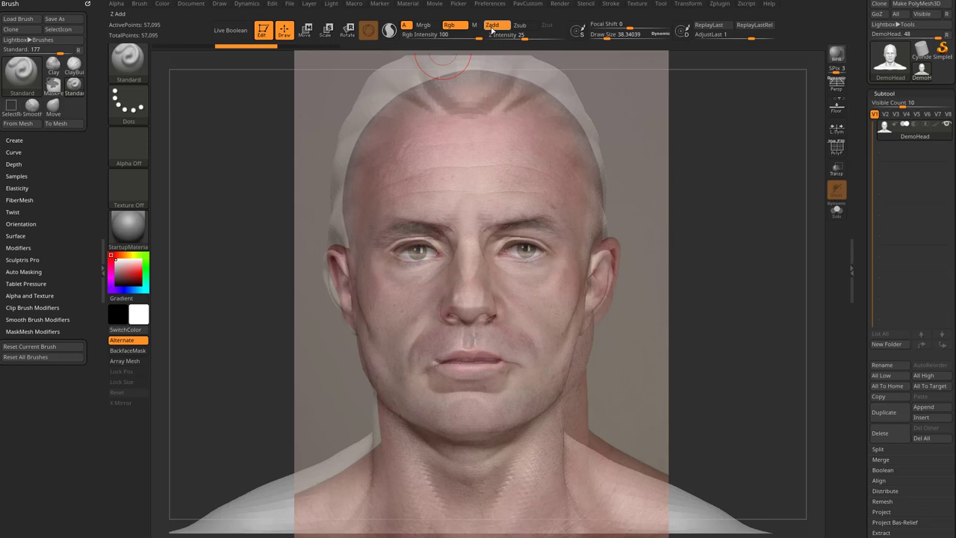
Choose the Standard brush from the left shelf to sculpt eyes, nose and mouth.
left_click(17, 175)
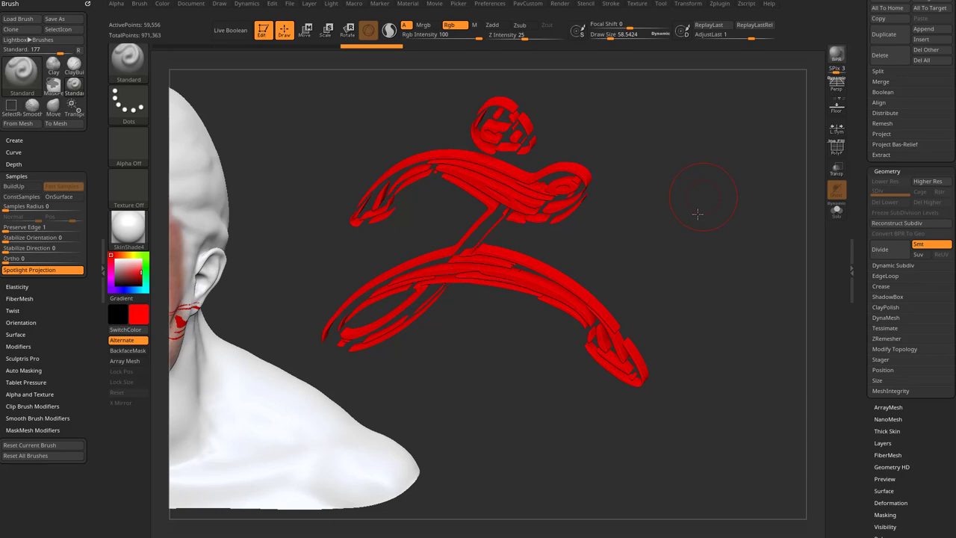
Choose a top-shelf tool to reposition the red logo-shaped piece beside the head.
left_click(306, 30)
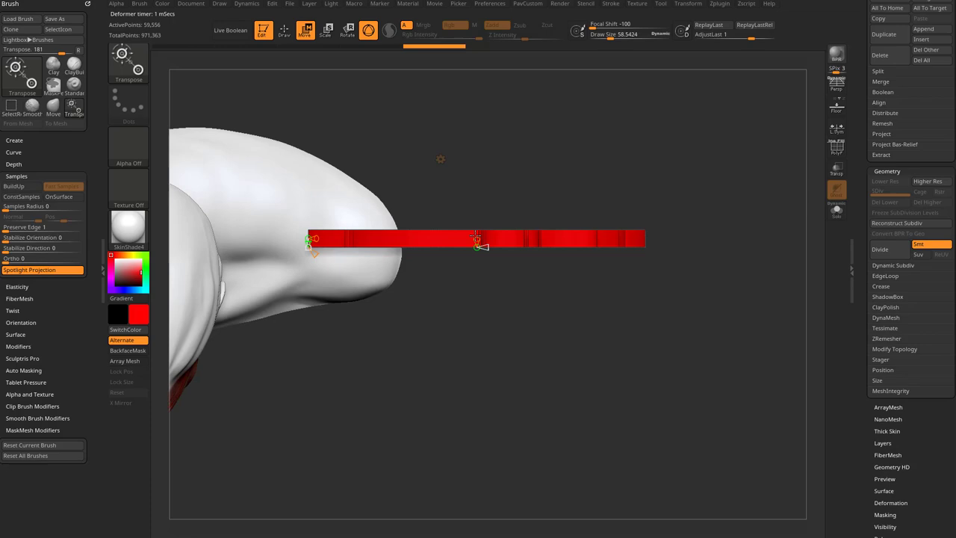